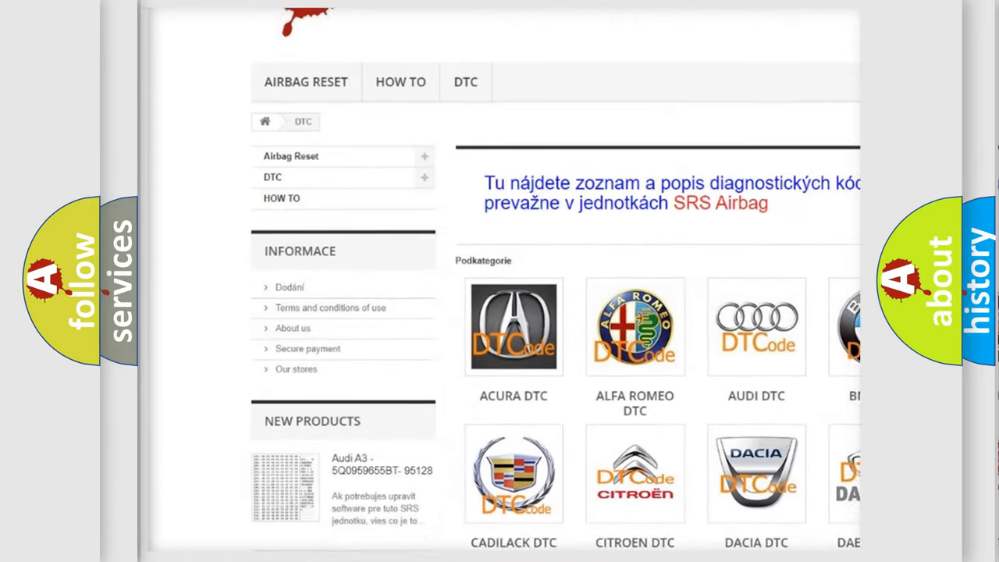
{"action": "scroll", "scroll_direction": "down", "scroll_amount": 3}
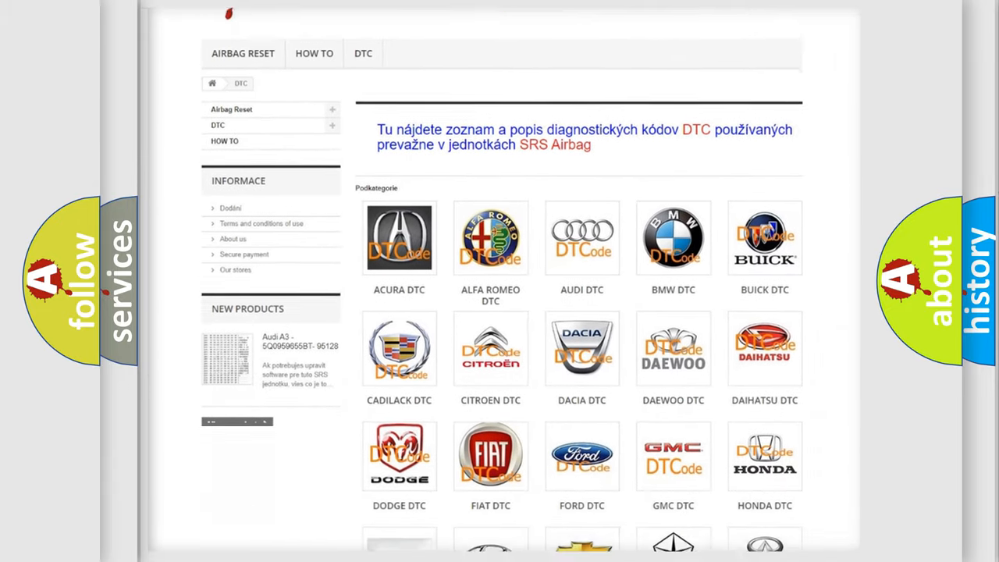
{"action": "scroll", "scroll_direction": "down", "scroll_amount": 3}
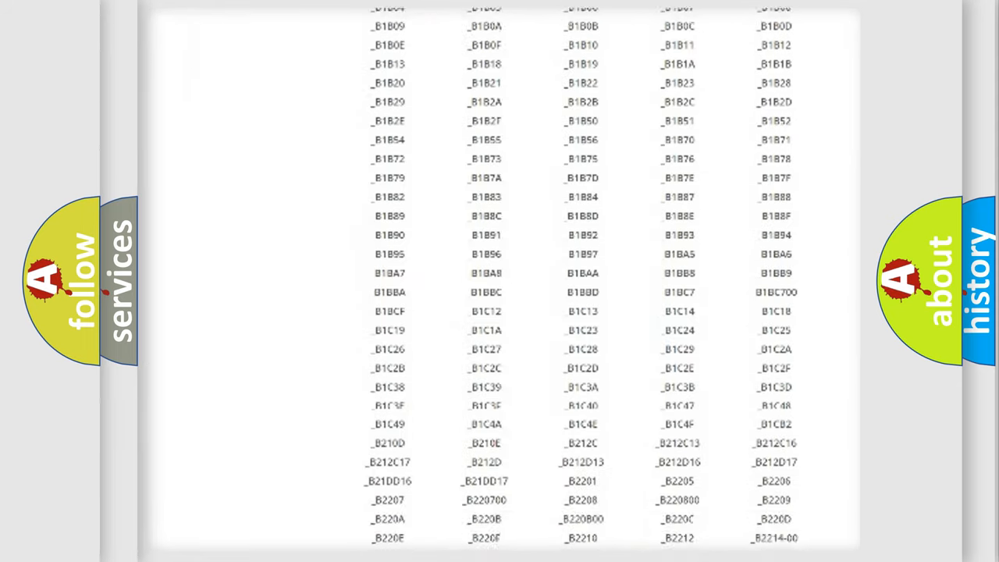
{"action": "scroll", "scroll_direction": "down", "scroll_amount": 3}
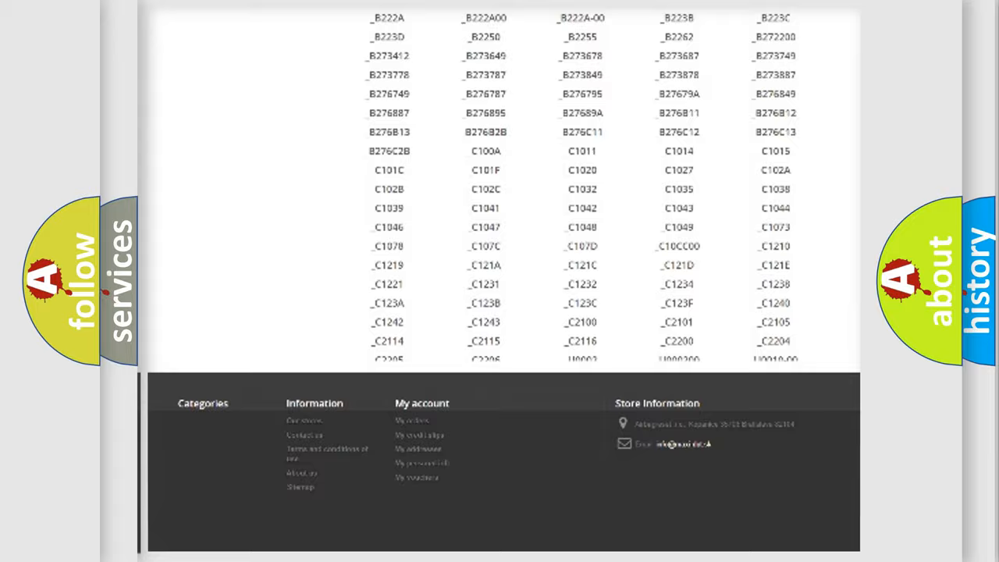
{"action": "scroll", "scroll_direction": "up", "scroll_amount": 3}
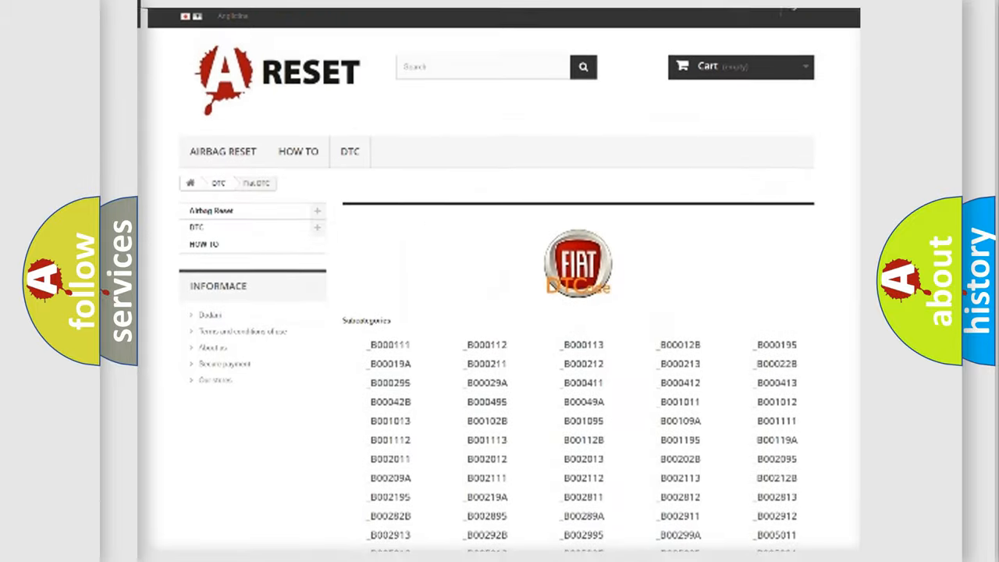